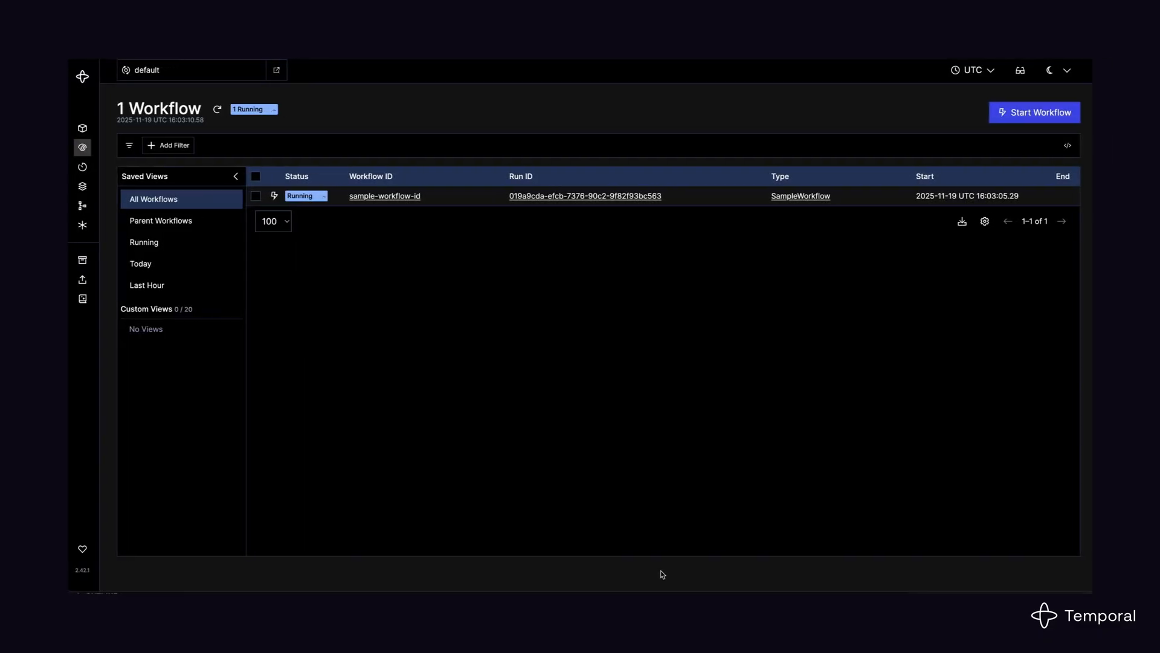
# View the sample-workflow-id run and expand its WelcomeEmail activity in the Event History timeline
pyautogui.click(384, 196)
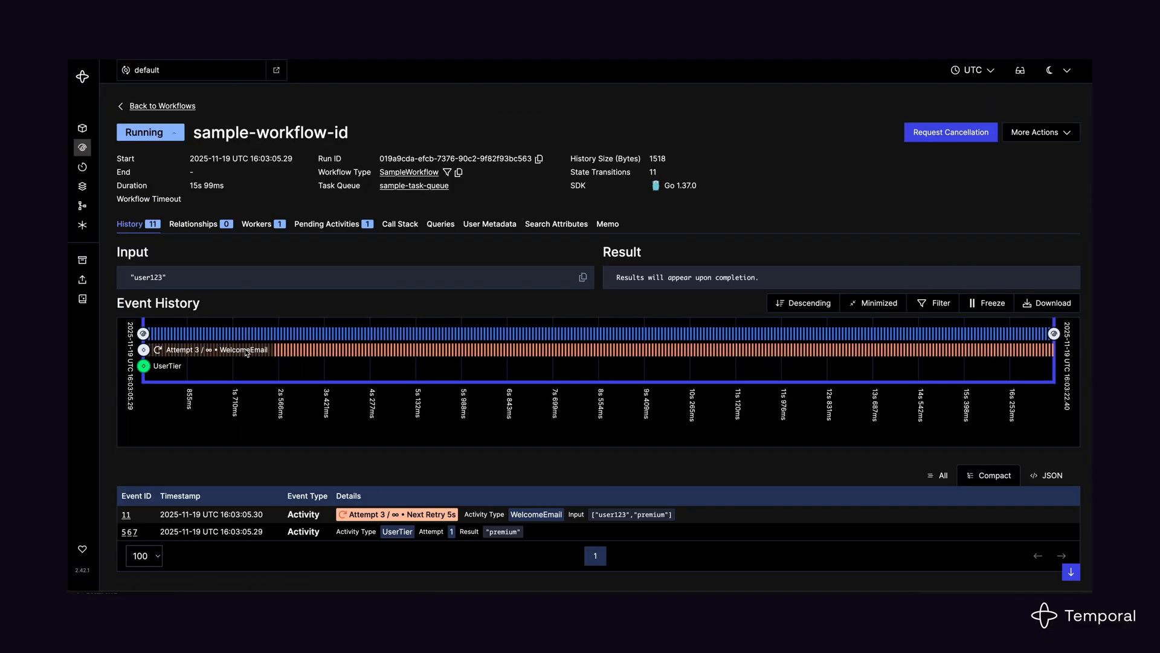
pyautogui.click(215, 348)
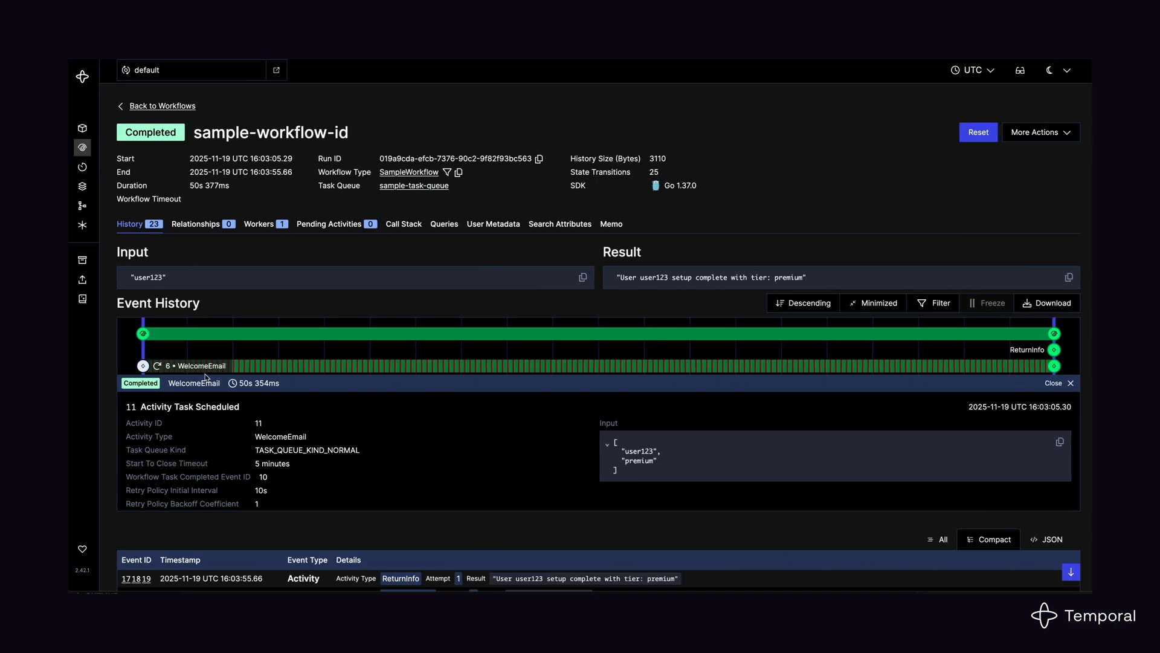
# Return to the workflow list and view the completed reimbursement-1 run showing REQ-001 approved for $50.00
pyautogui.click(1059, 383)
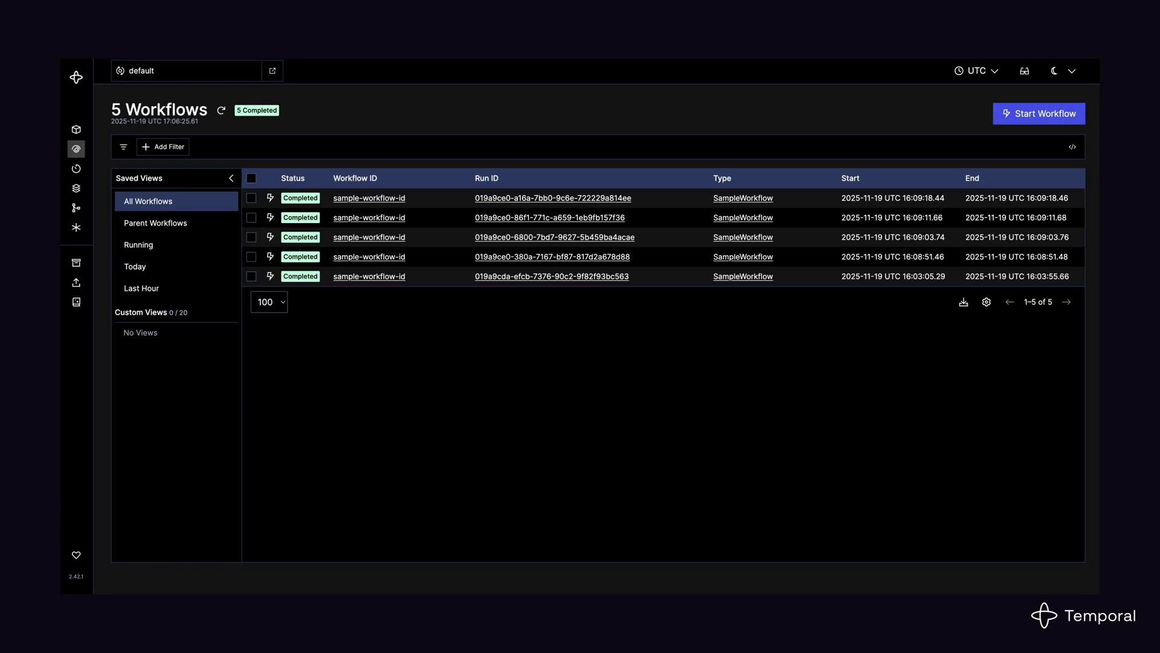
pyautogui.click(368, 197)
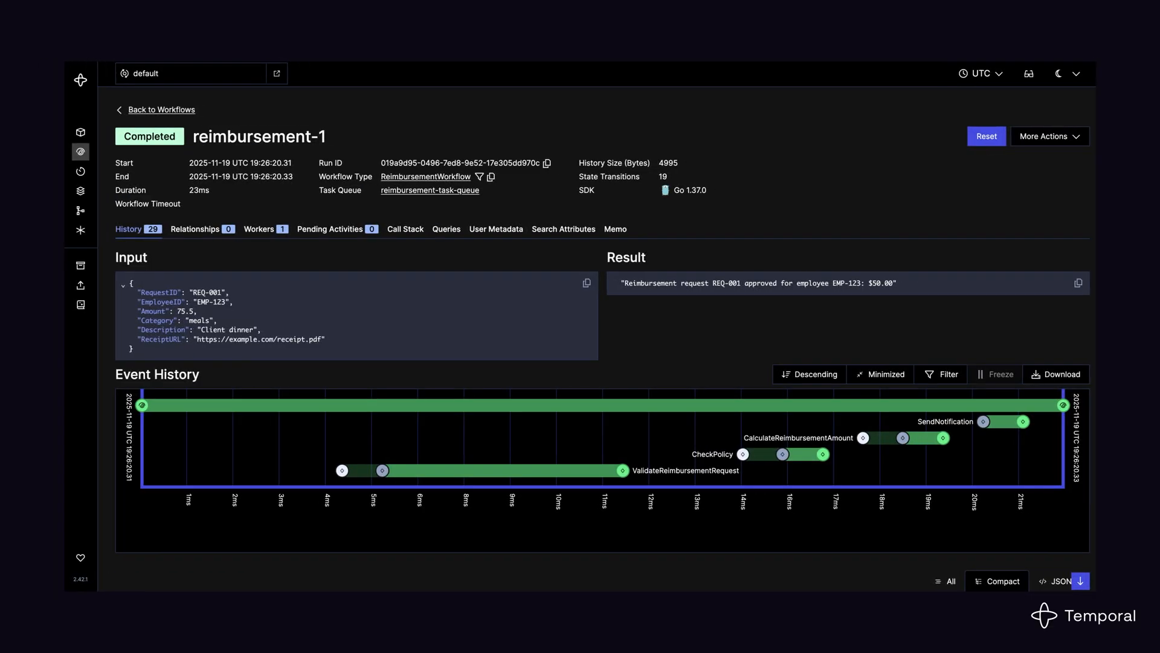